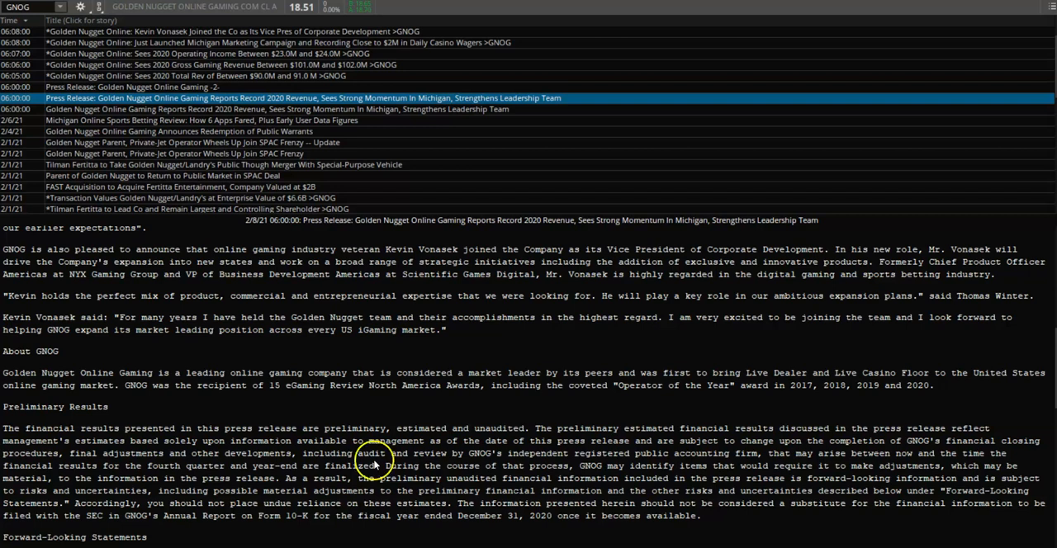
pyautogui.moveTo(392, 263)
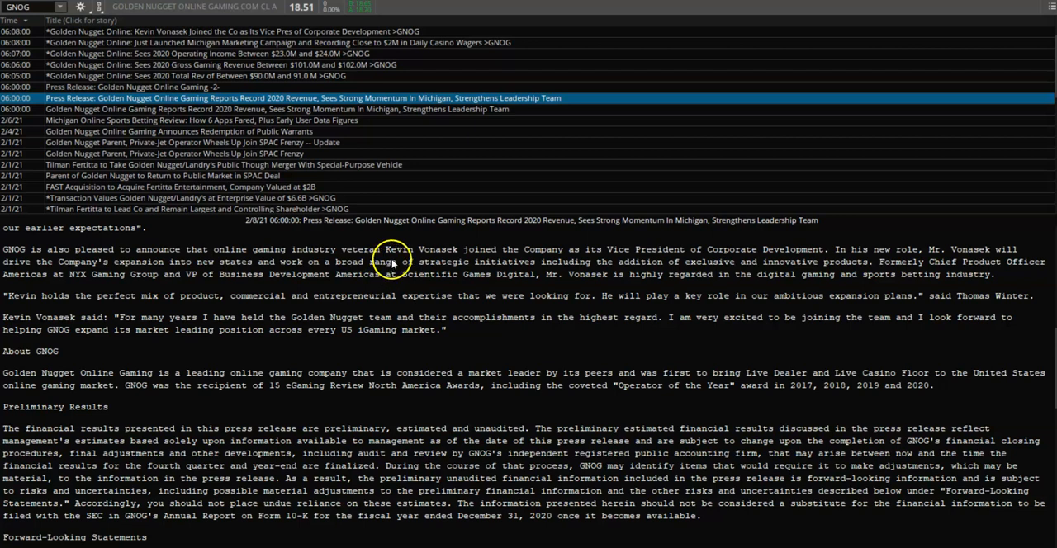
pyautogui.moveTo(450, 261)
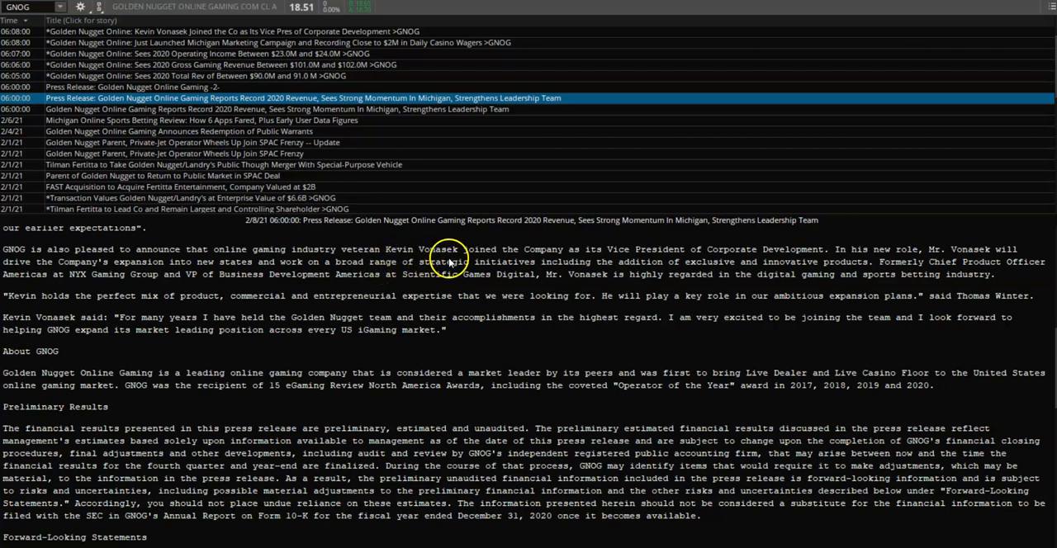
pyautogui.moveTo(595, 306)
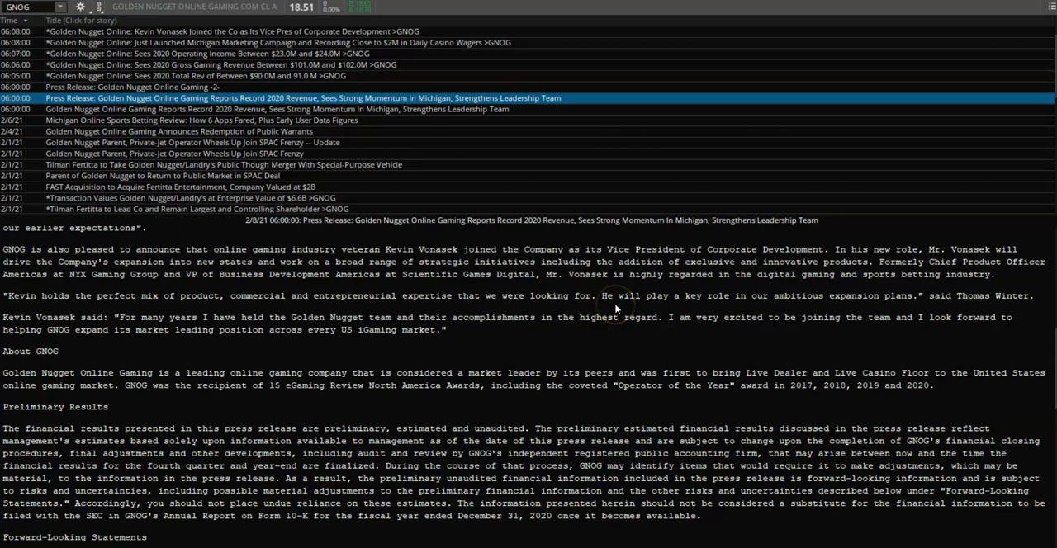
pyautogui.moveTo(596, 324)
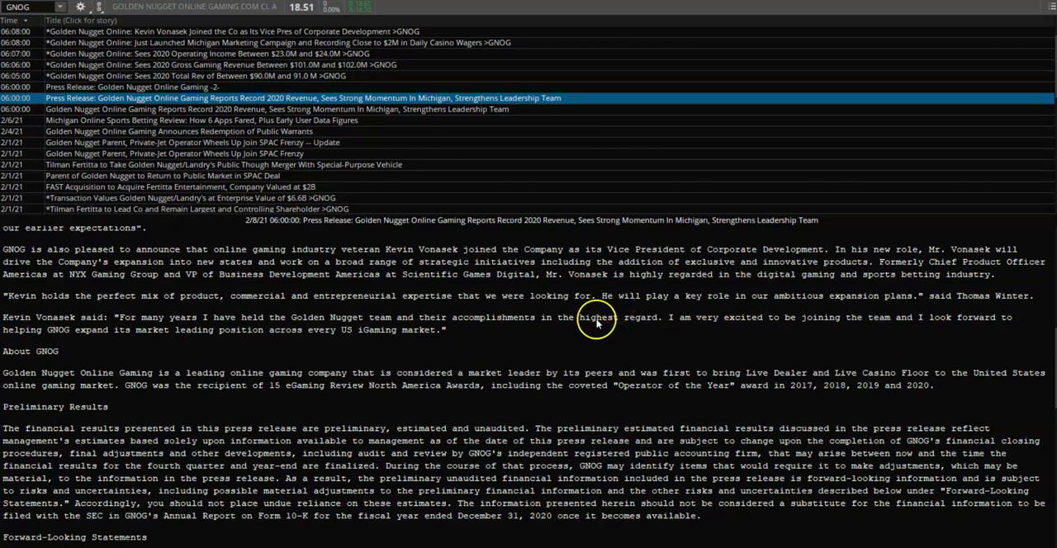
pyautogui.moveTo(575, 338)
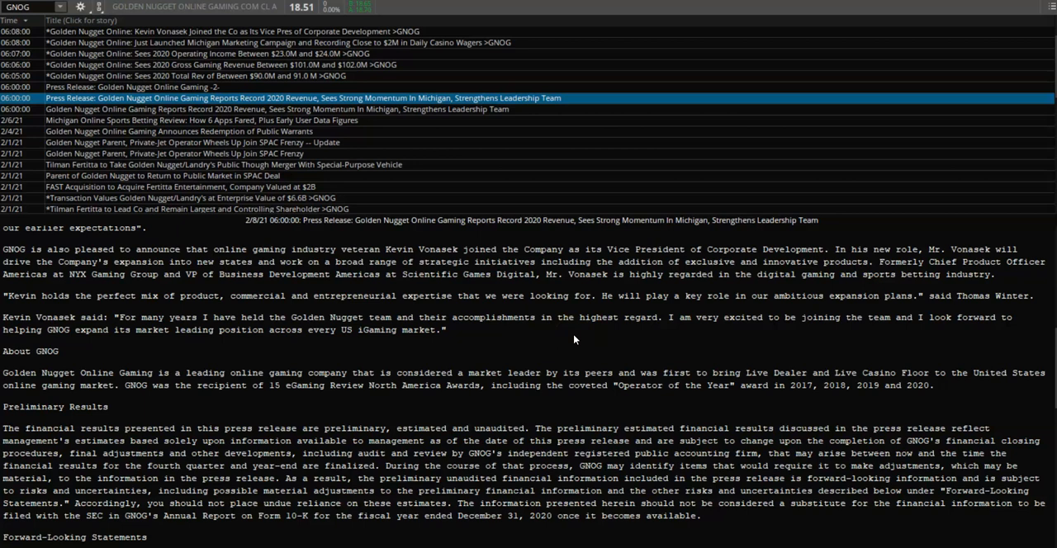
pyautogui.moveTo(524, 304)
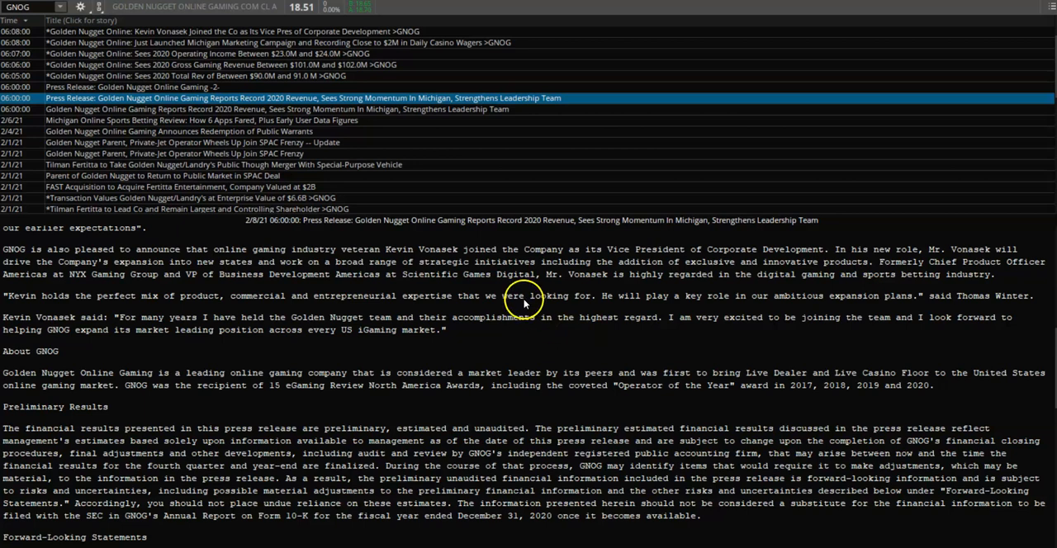
pyautogui.moveTo(504, 279)
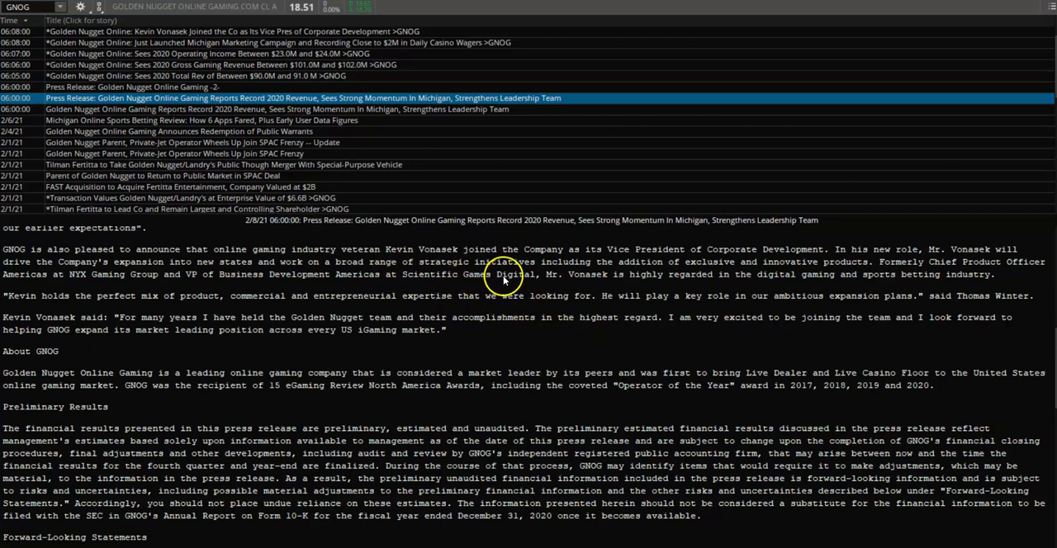
pyautogui.moveTo(566, 296)
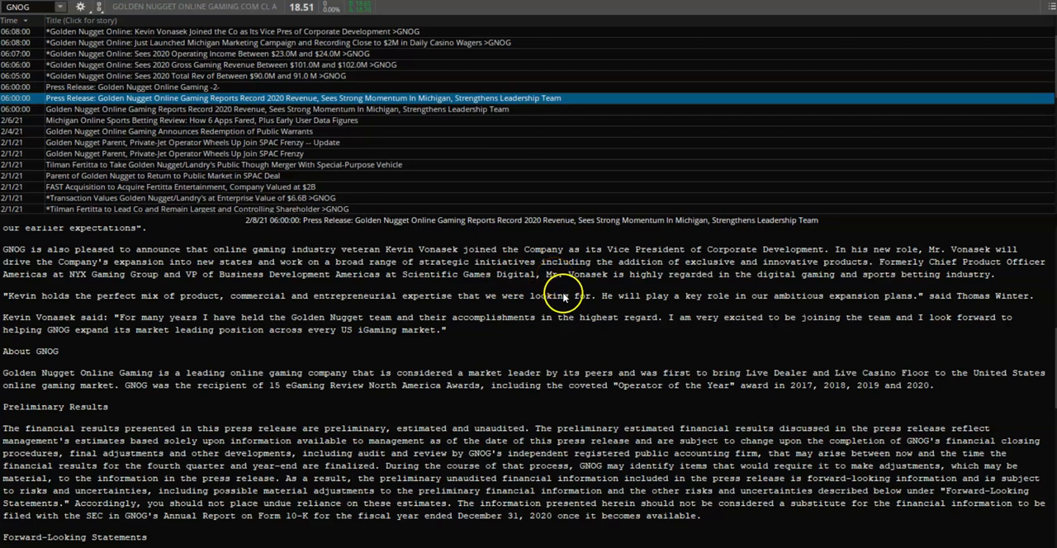
pyautogui.moveTo(605, 314)
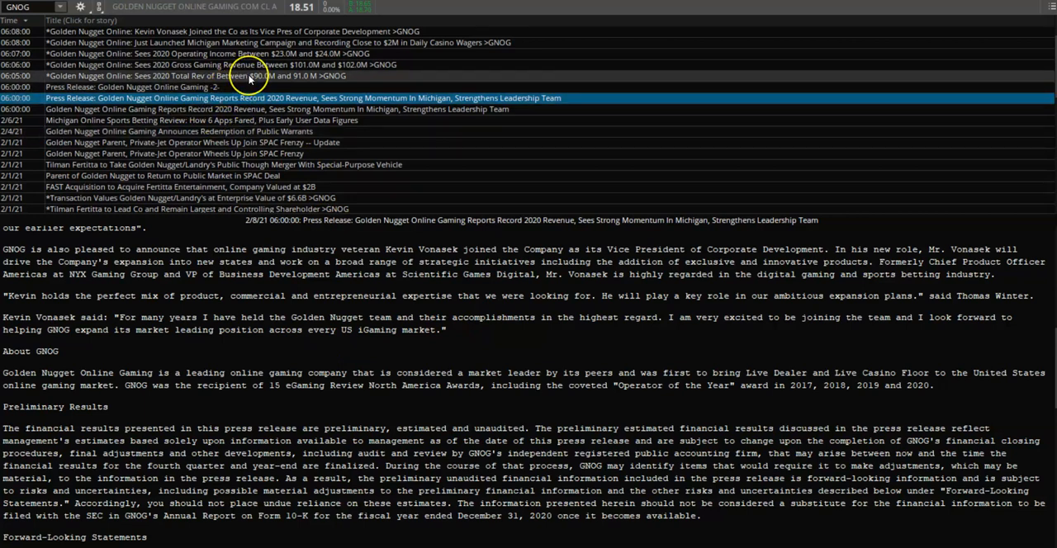
# Step: Read the GNOG 2020 revenue and Michigan campaign headlines, then show the 4h GNOG chart
pyautogui.click(248, 75)
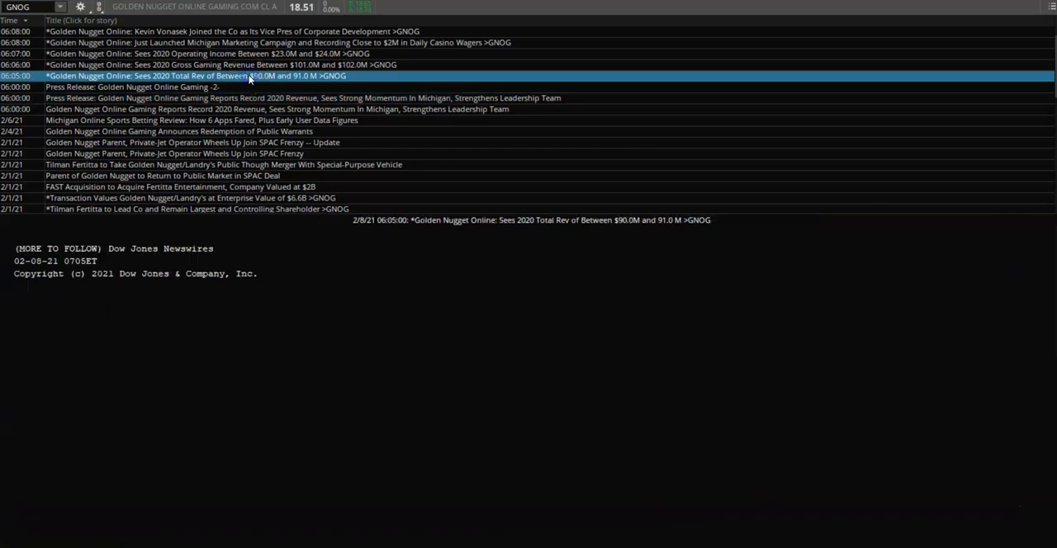
pyautogui.moveTo(384, 256)
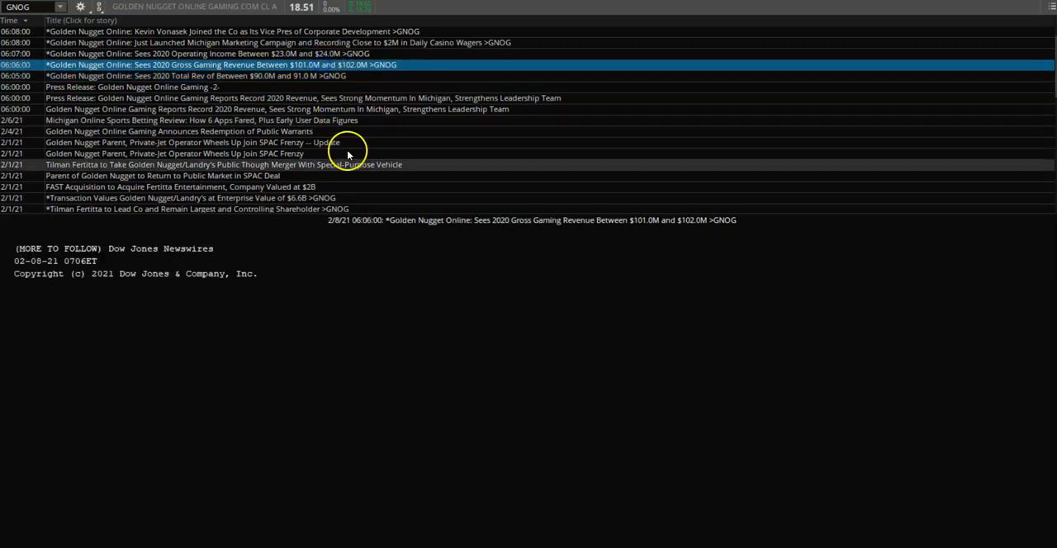
pyautogui.moveTo(377, 249)
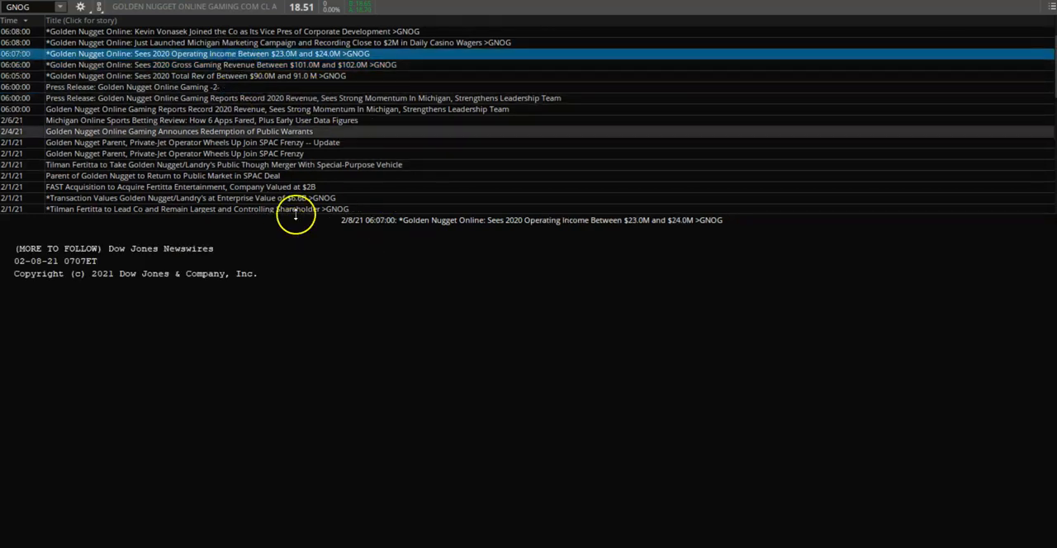
pyautogui.click(278, 42)
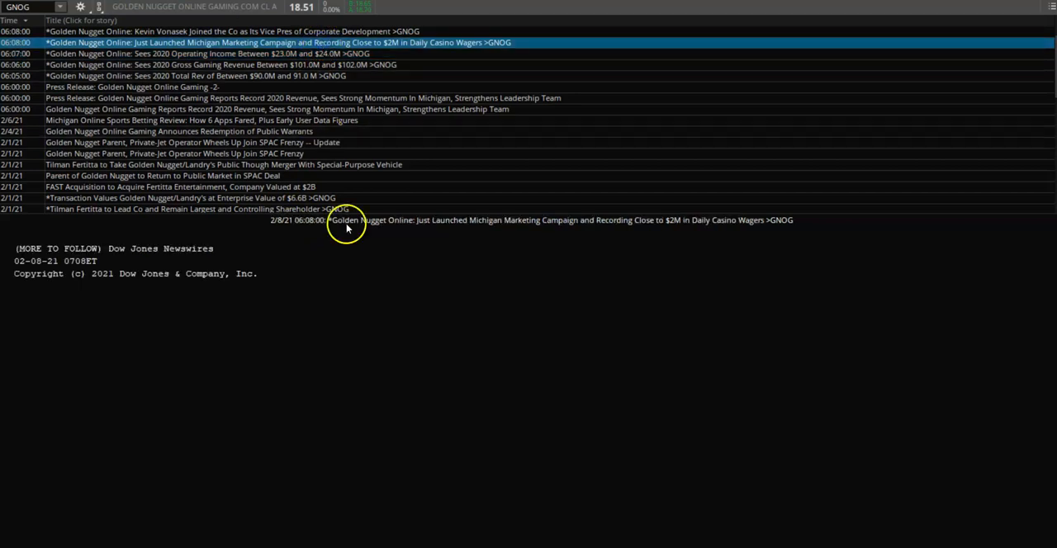
pyautogui.moveTo(383, 260)
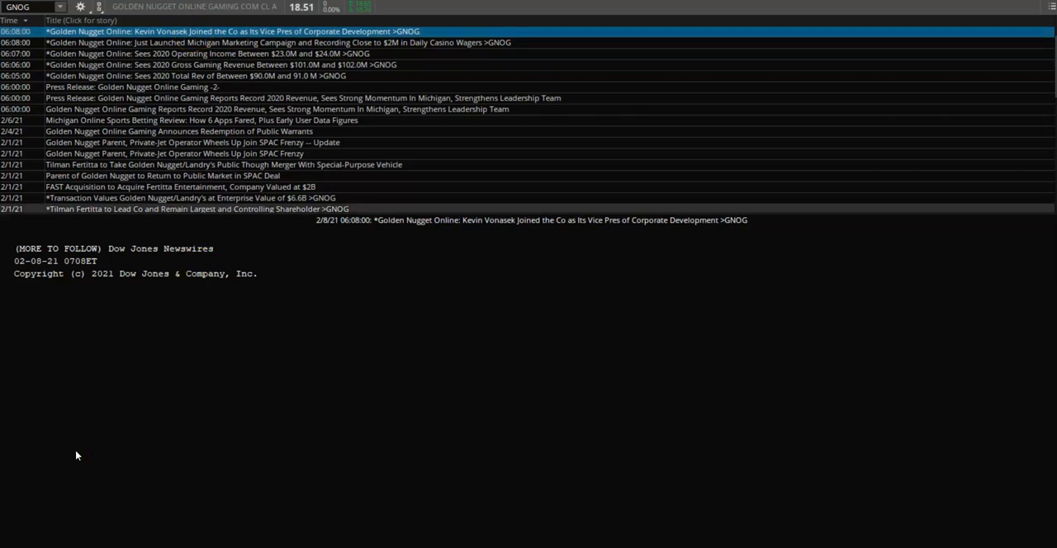
pyautogui.moveTo(60, 483)
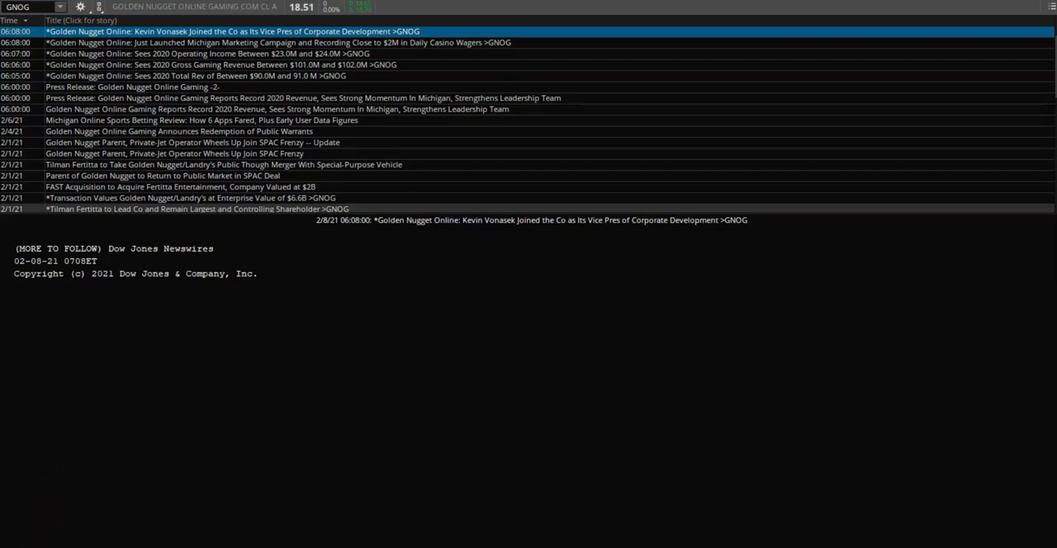
pyautogui.click(315, 6)
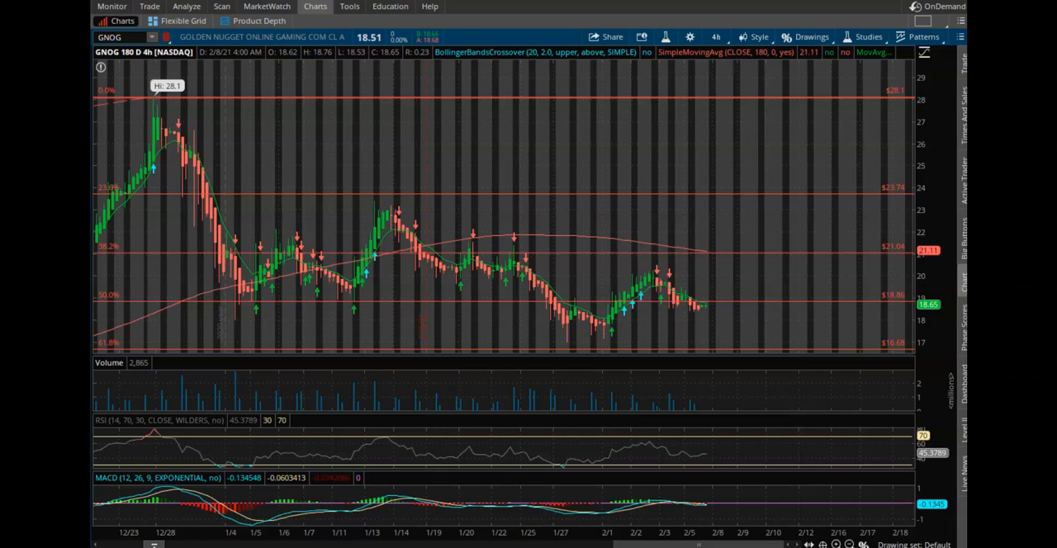
pyautogui.moveTo(555, 273)
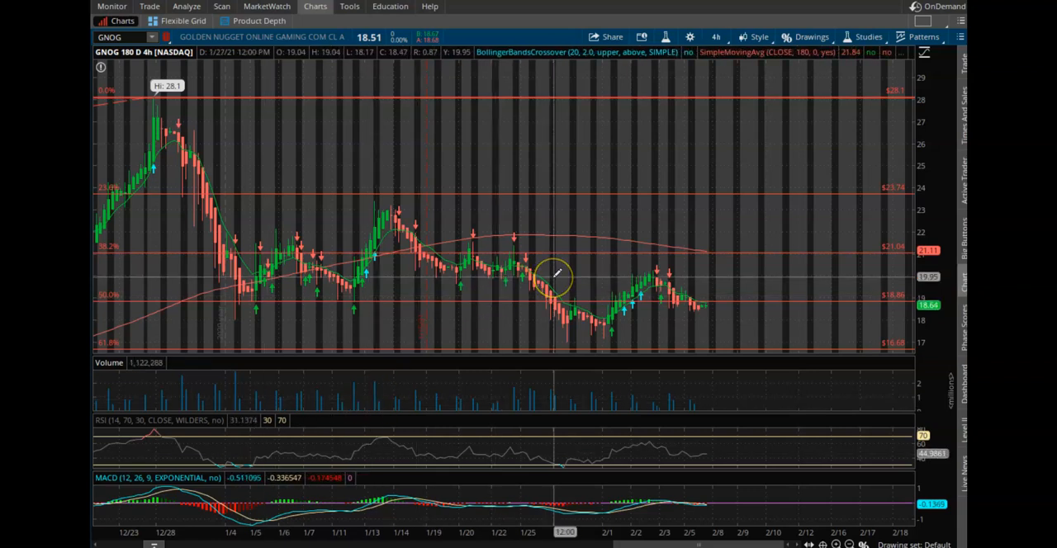
pyautogui.moveTo(600, 295)
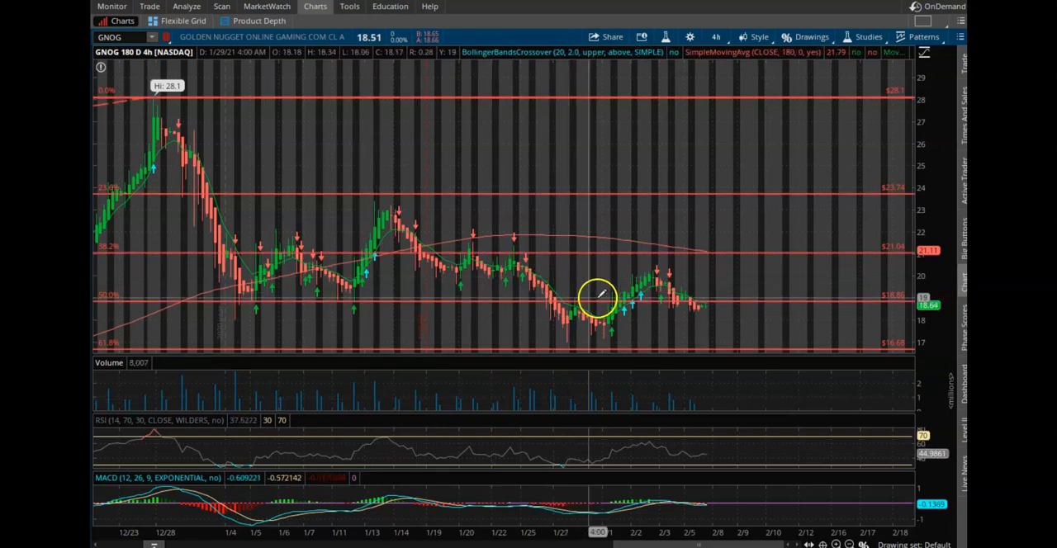
pyautogui.moveTo(615, 293)
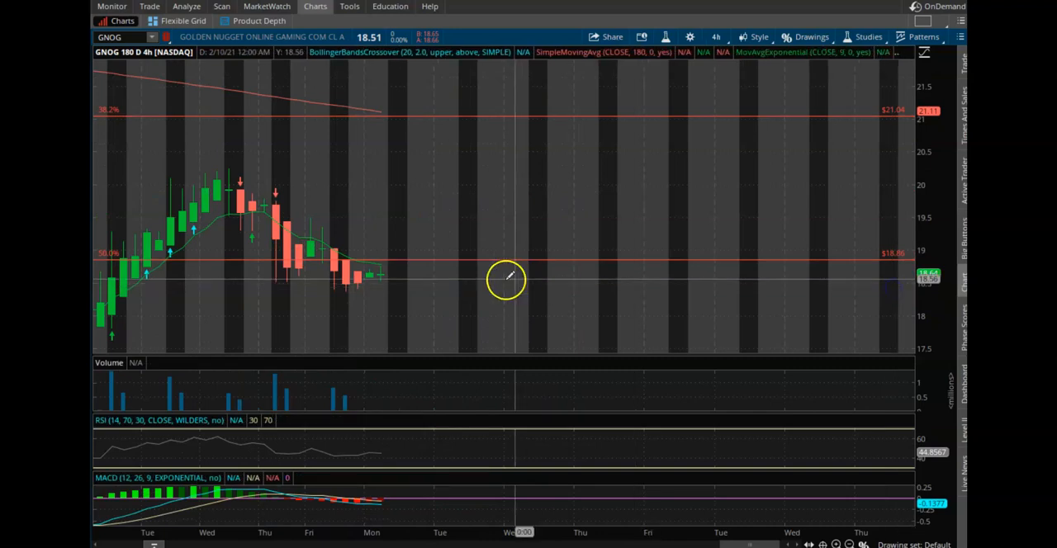
pyautogui.moveTo(379, 504)
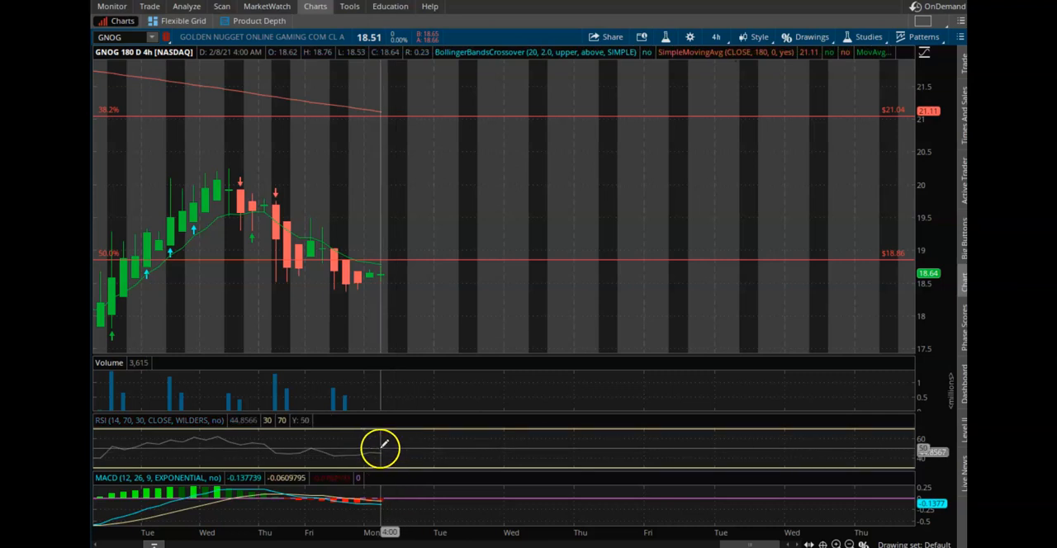
pyautogui.moveTo(400, 275)
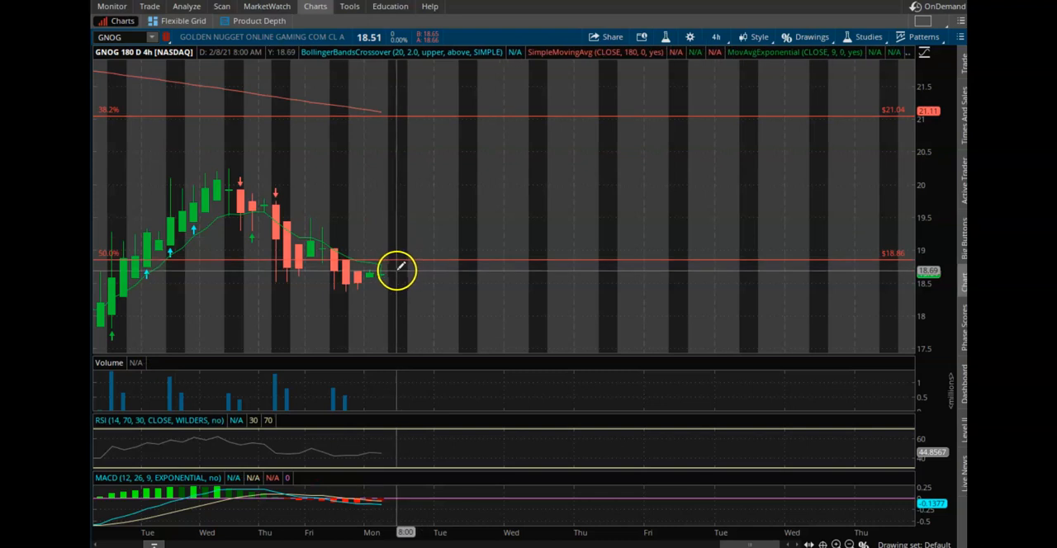
pyautogui.moveTo(427, 233)
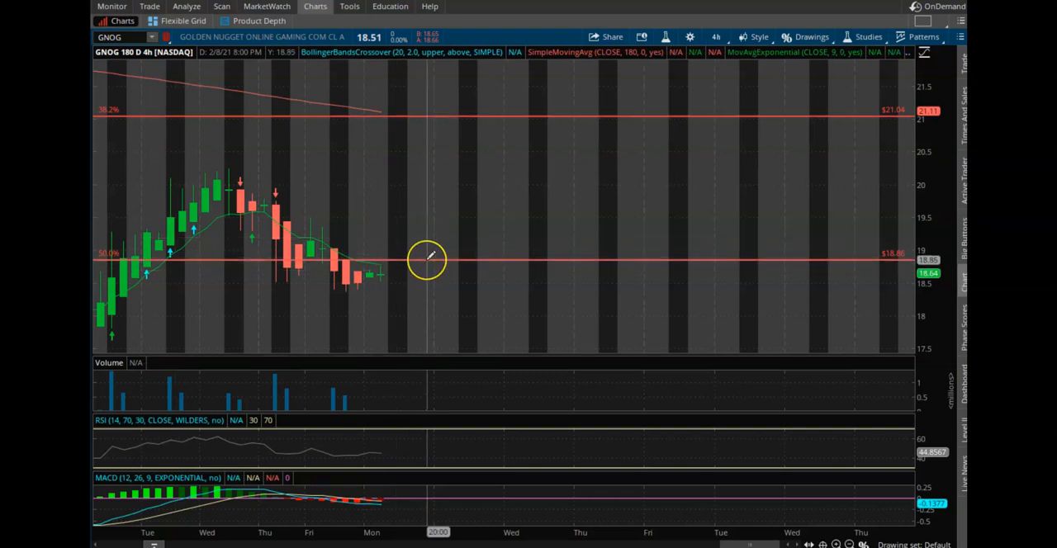
pyautogui.moveTo(428, 259)
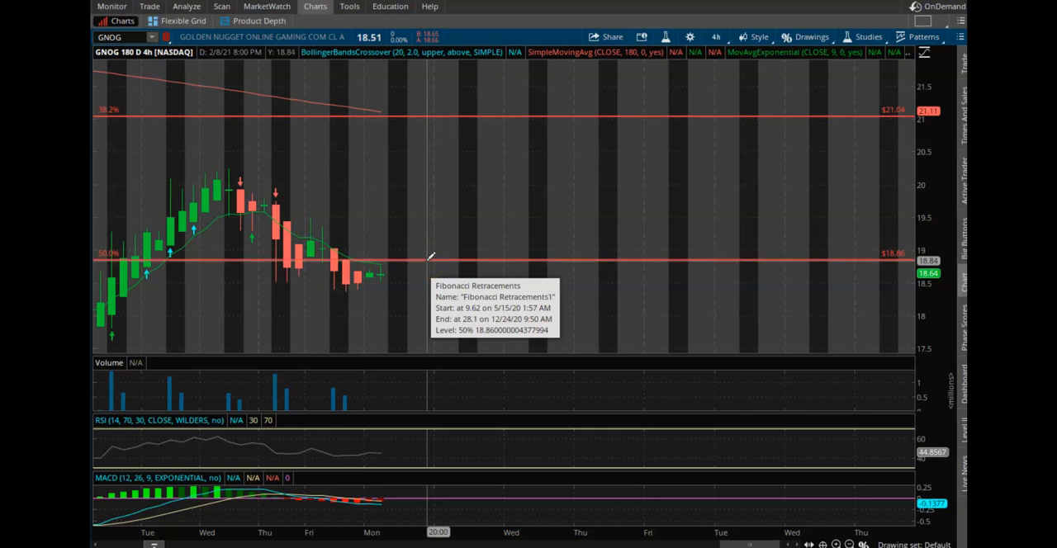
pyautogui.moveTo(396, 272)
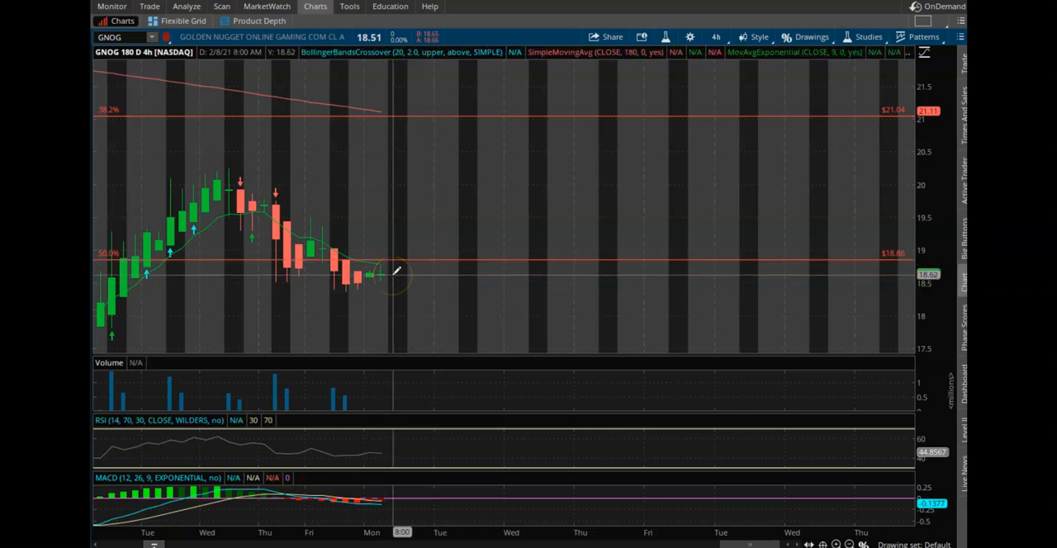
pyautogui.moveTo(442, 221)
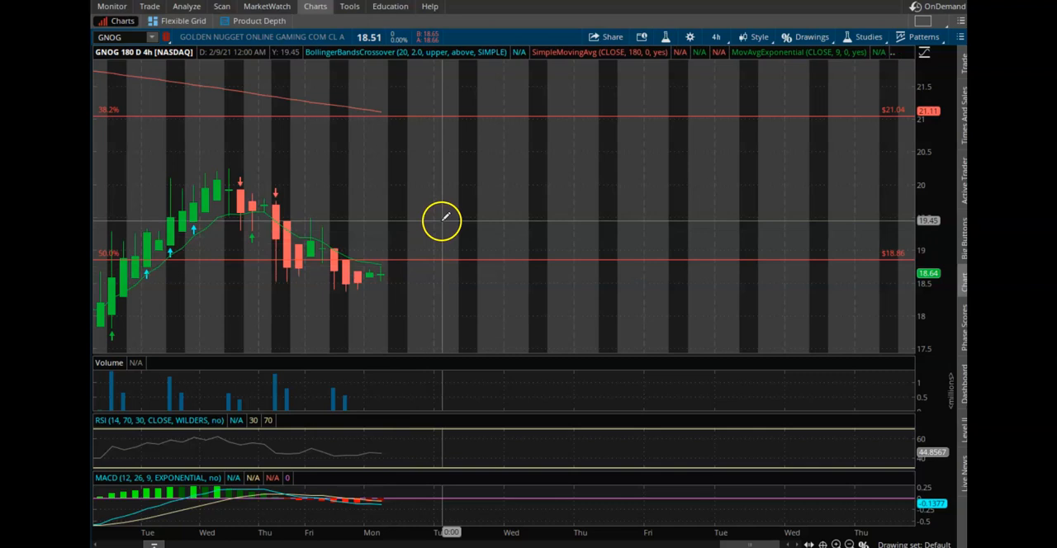
pyautogui.moveTo(425, 213)
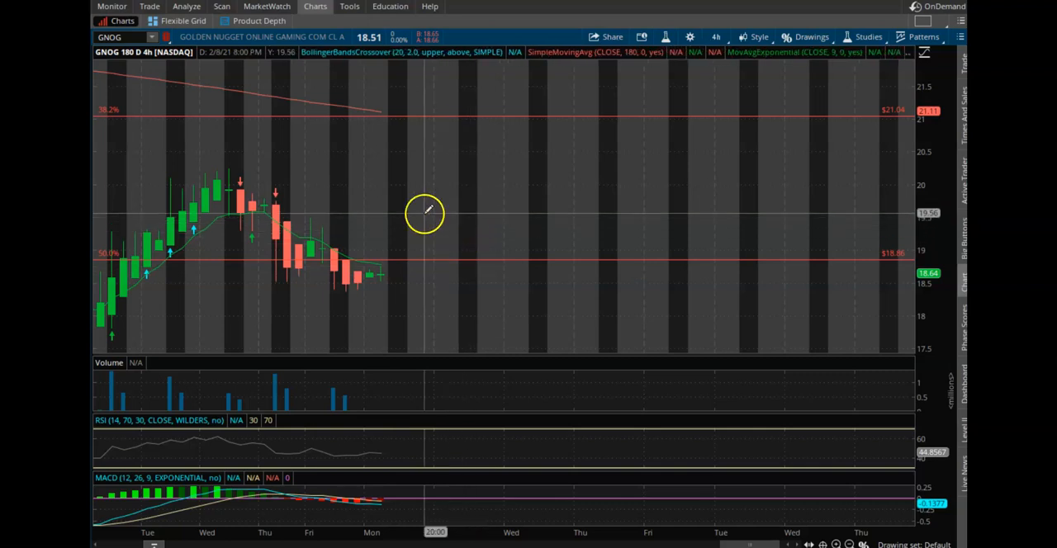
pyautogui.moveTo(417, 238)
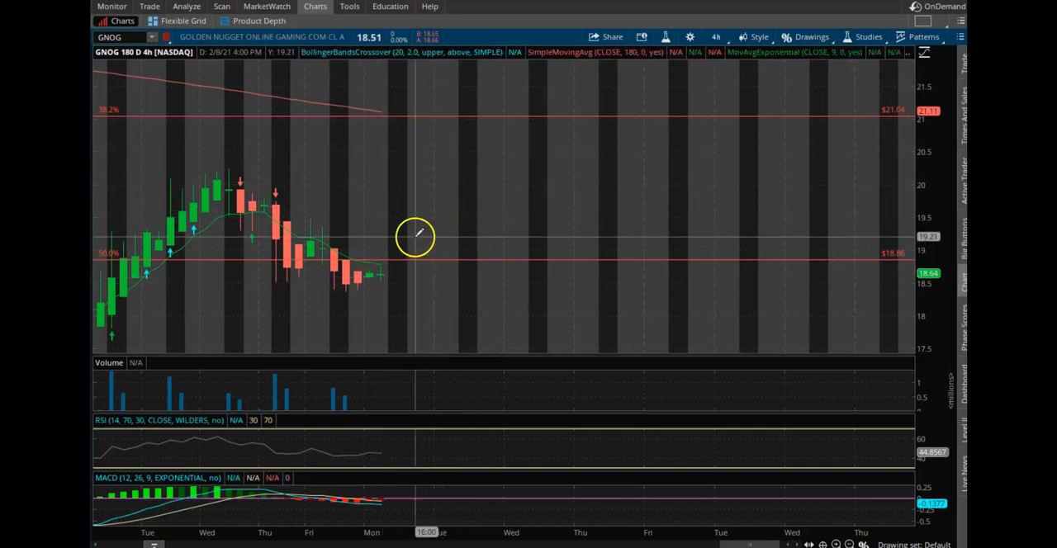
pyautogui.moveTo(498, 110)
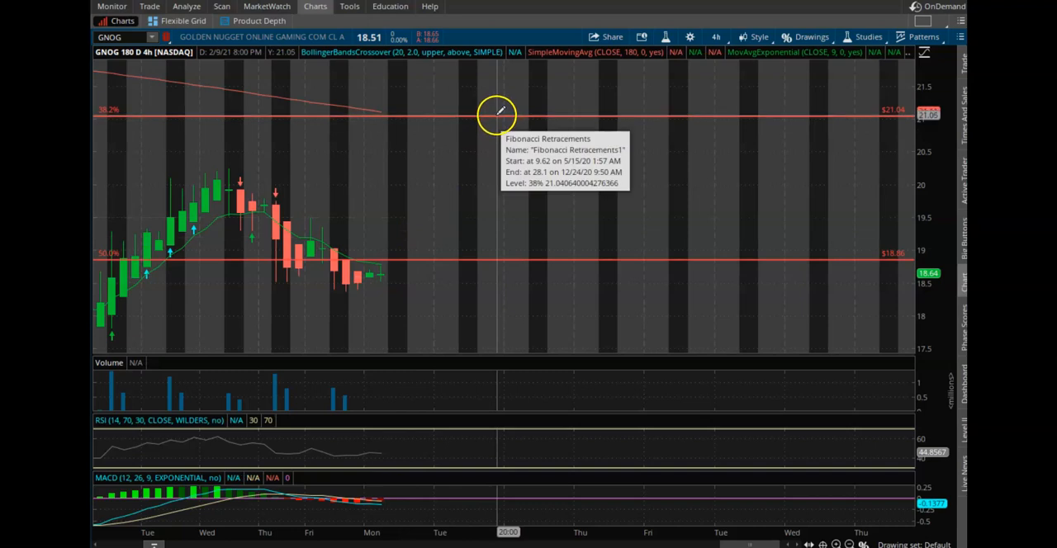
pyautogui.moveTo(501, 110)
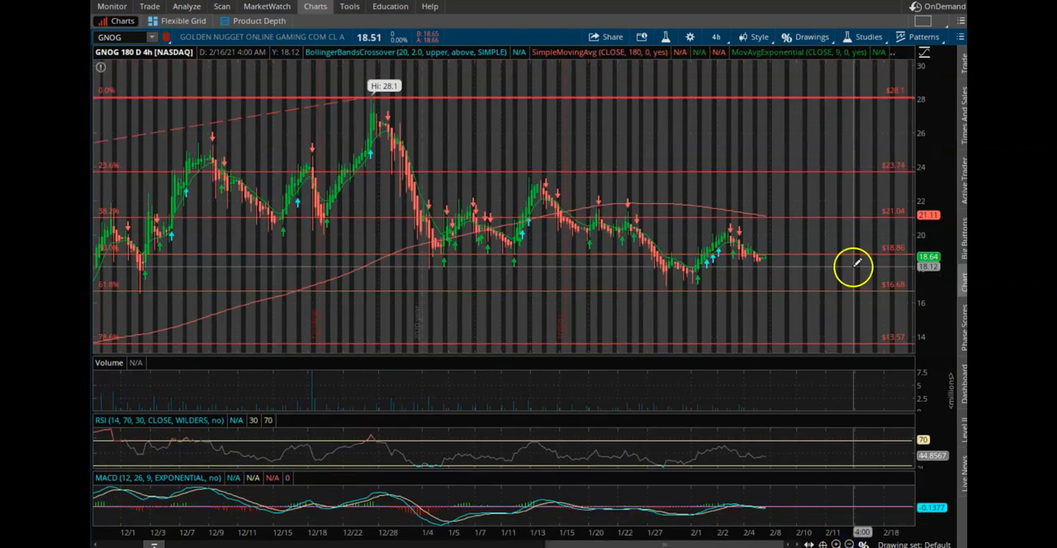
pyautogui.moveTo(828, 169)
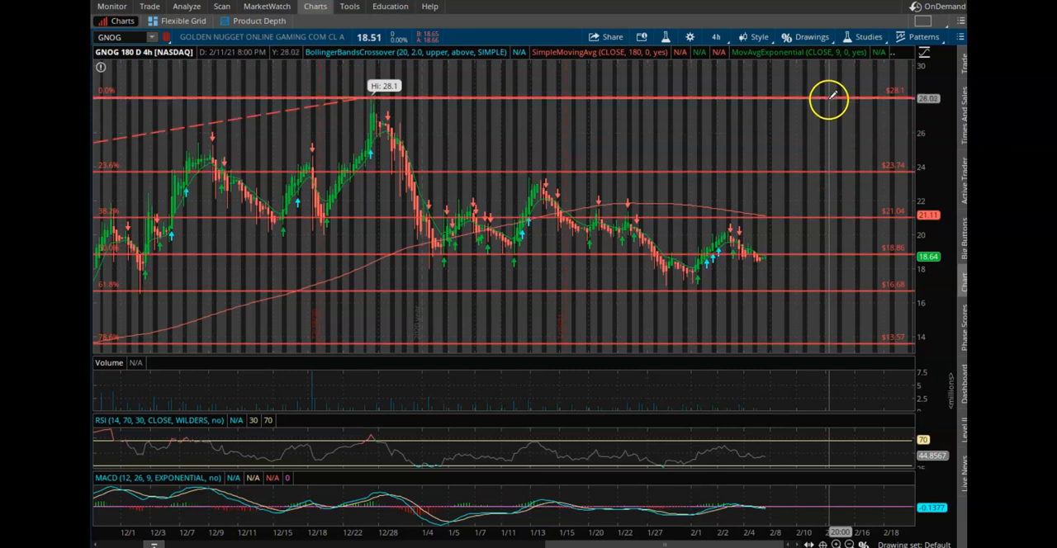
pyautogui.moveTo(512, 320)
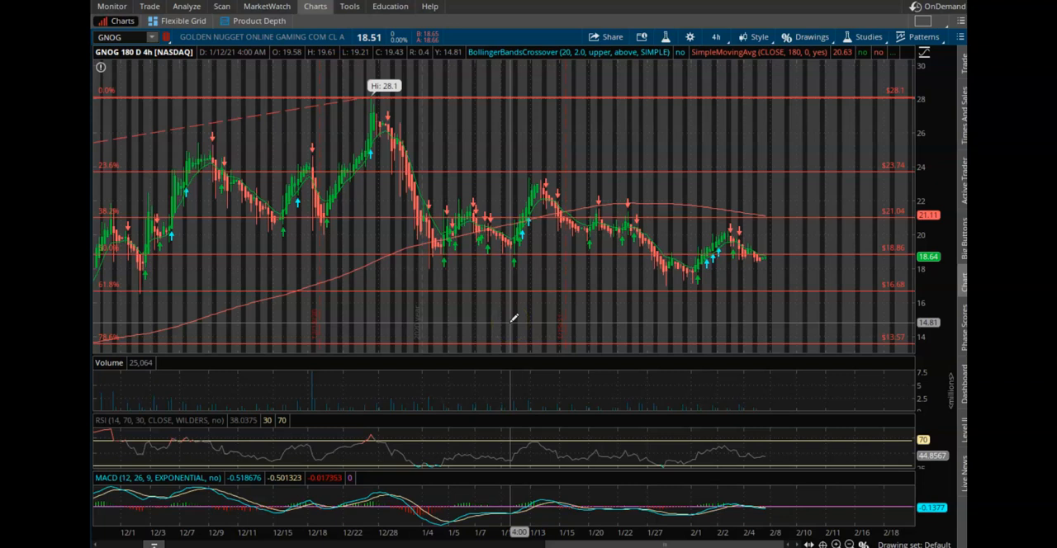
pyautogui.moveTo(796, 277)
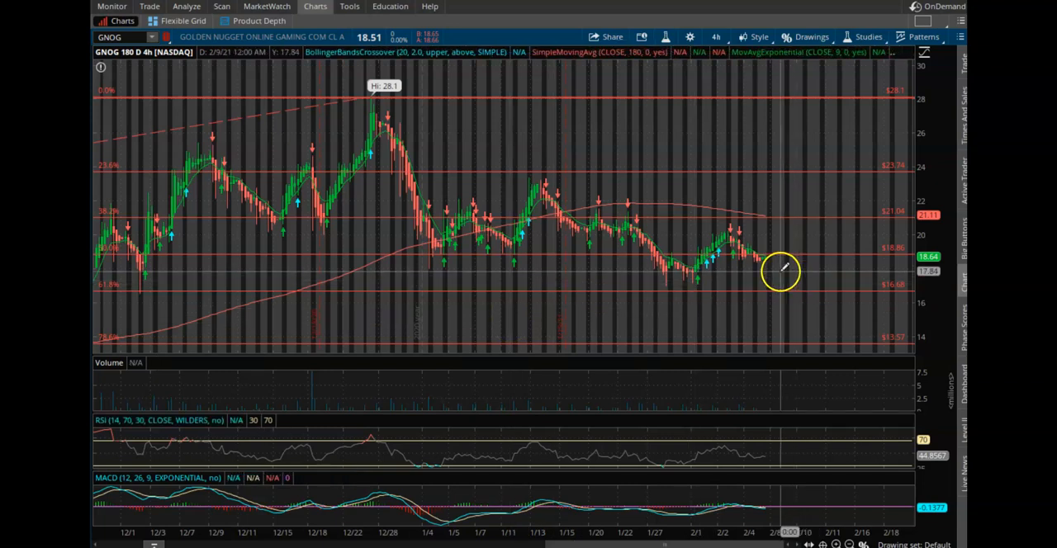
pyautogui.moveTo(532, 297)
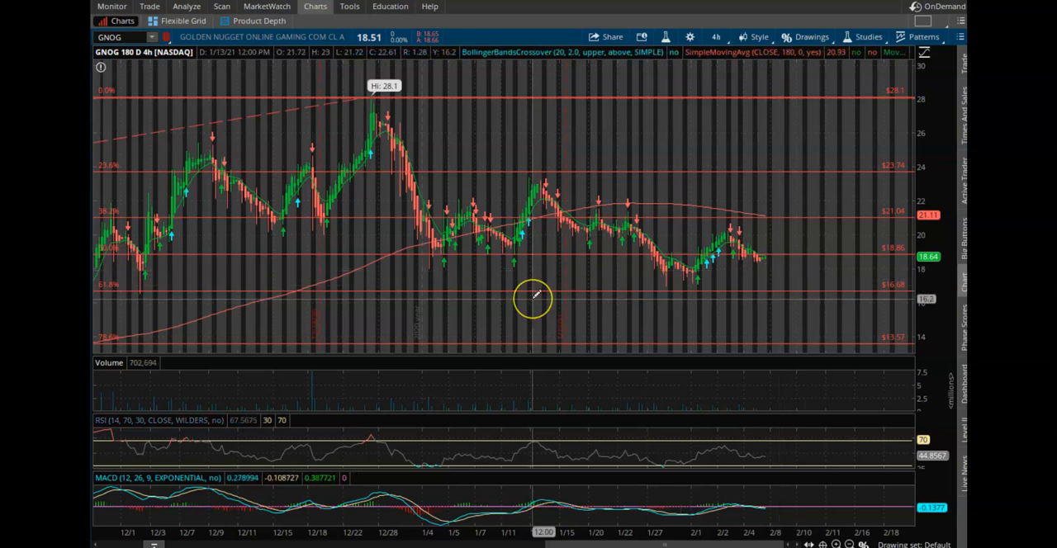
pyautogui.moveTo(266, 376)
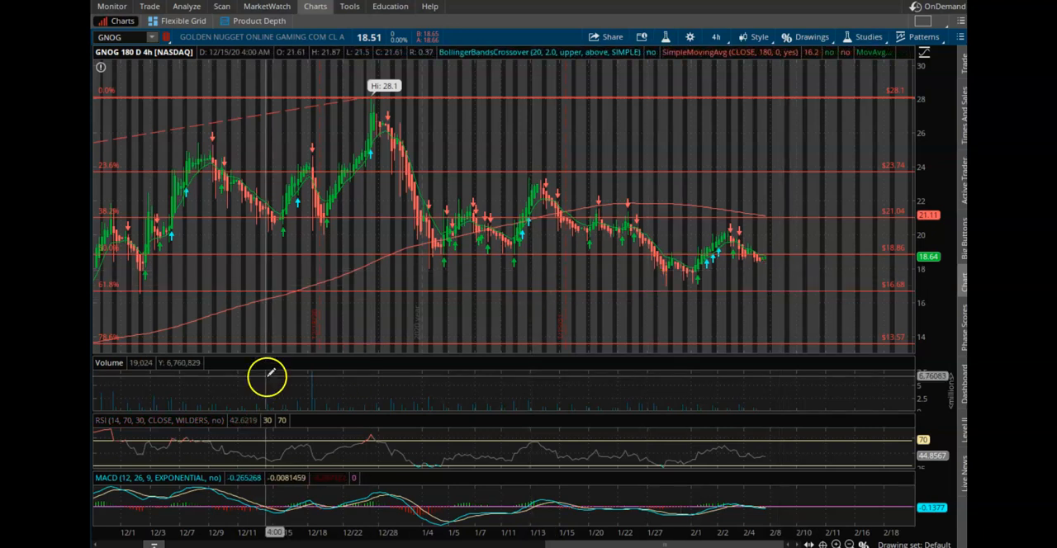
pyautogui.moveTo(207, 429)
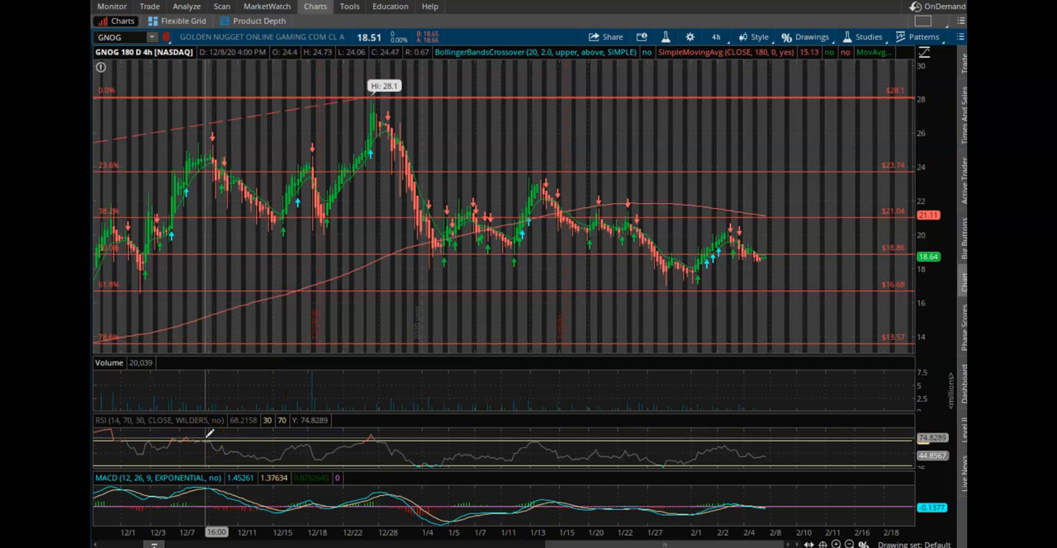